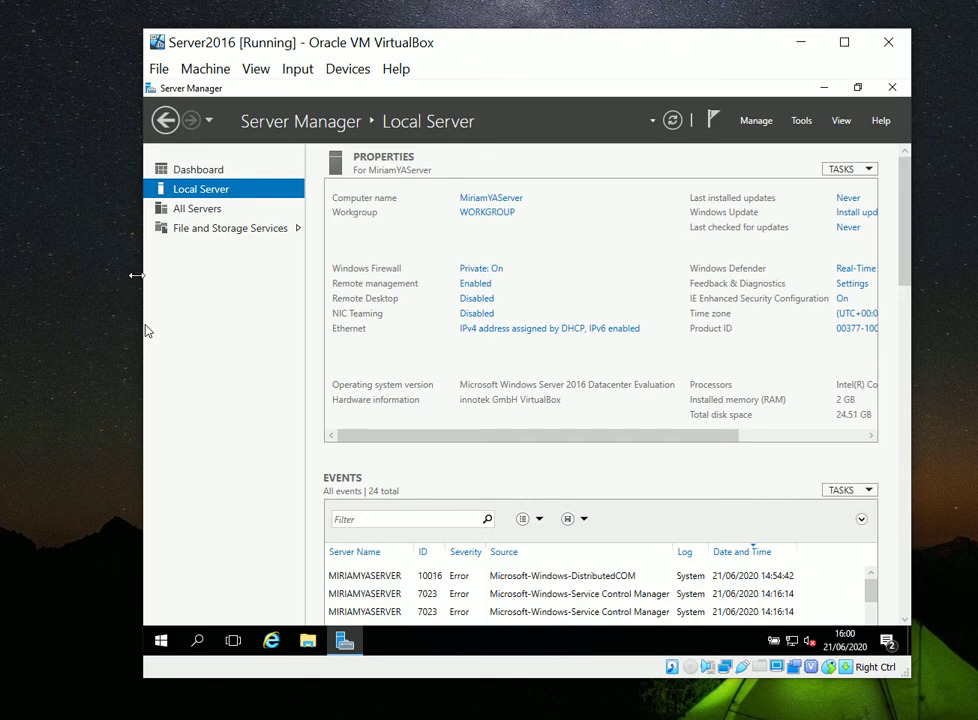
mouse_move(290, 234)
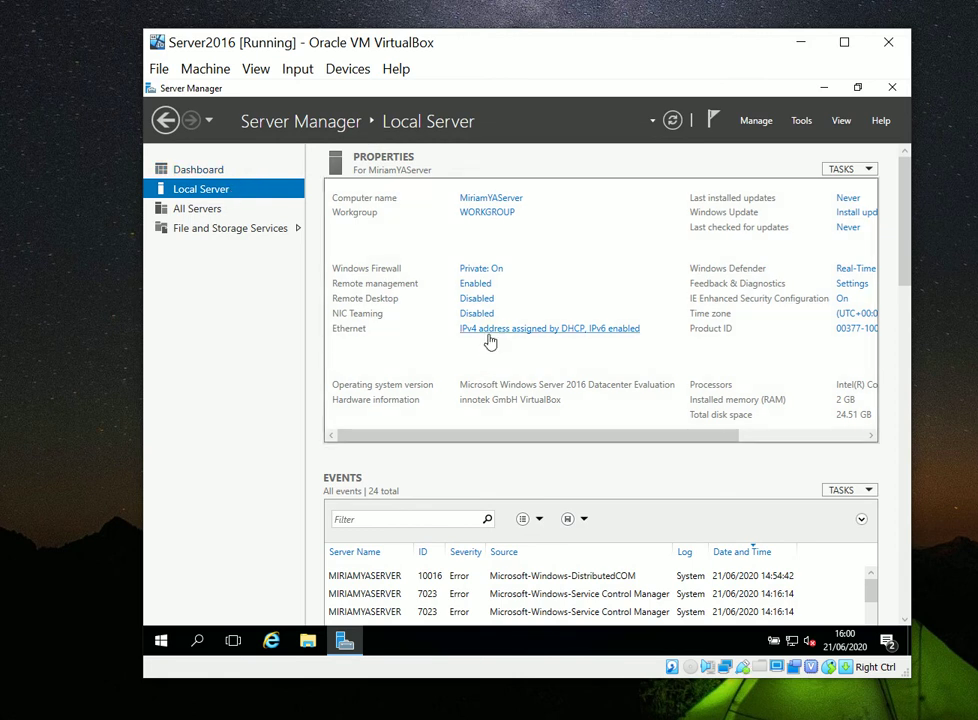
mouse_move(504, 334)
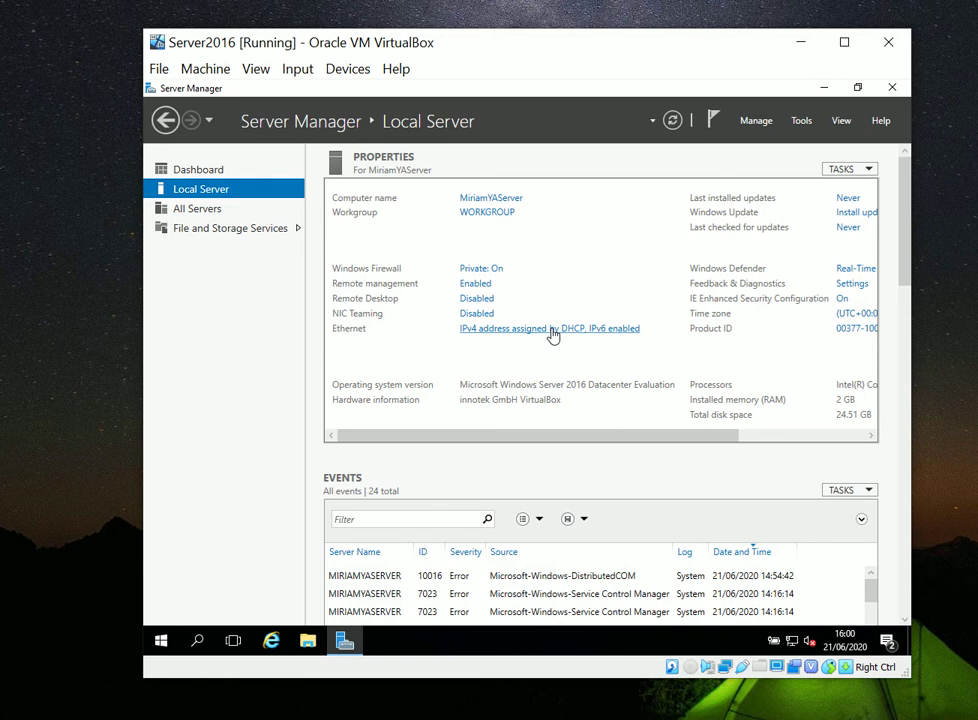
- Open the Ethernet adapter's Properties and select Internet Protocol Version 4 (TCP/IPv4)
click(548, 328)
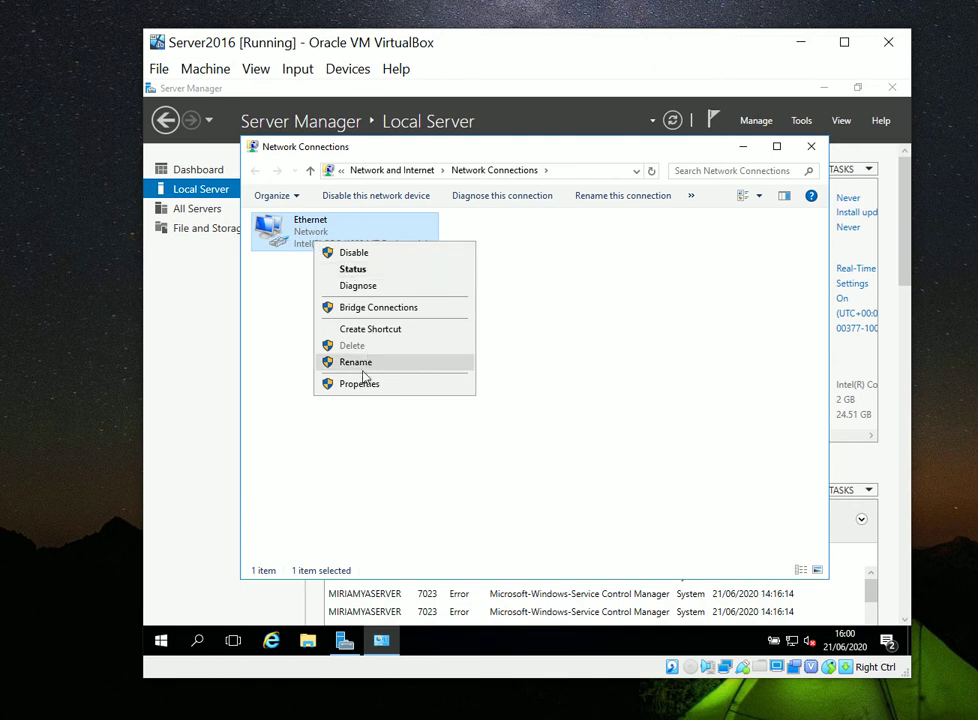
click(360, 384)
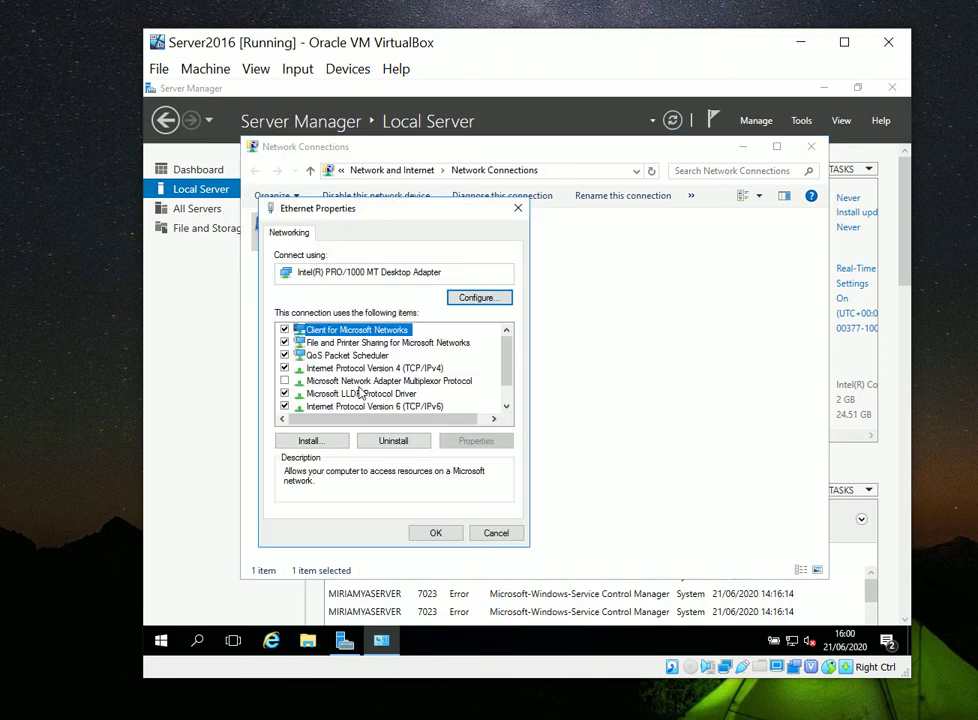
mouse_move(364, 296)
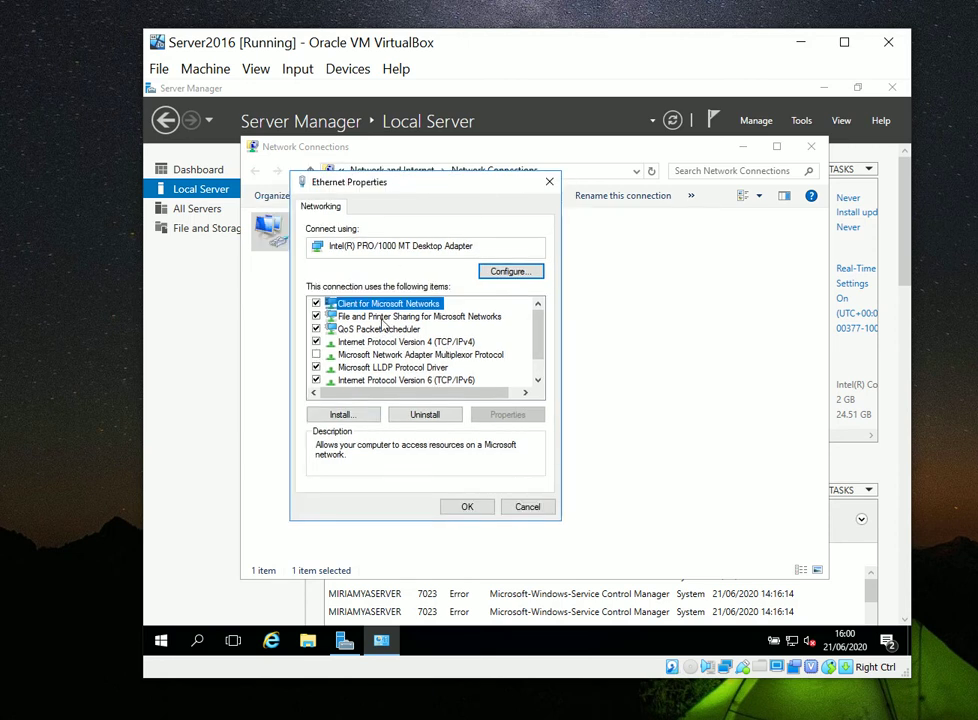
click(404, 340)
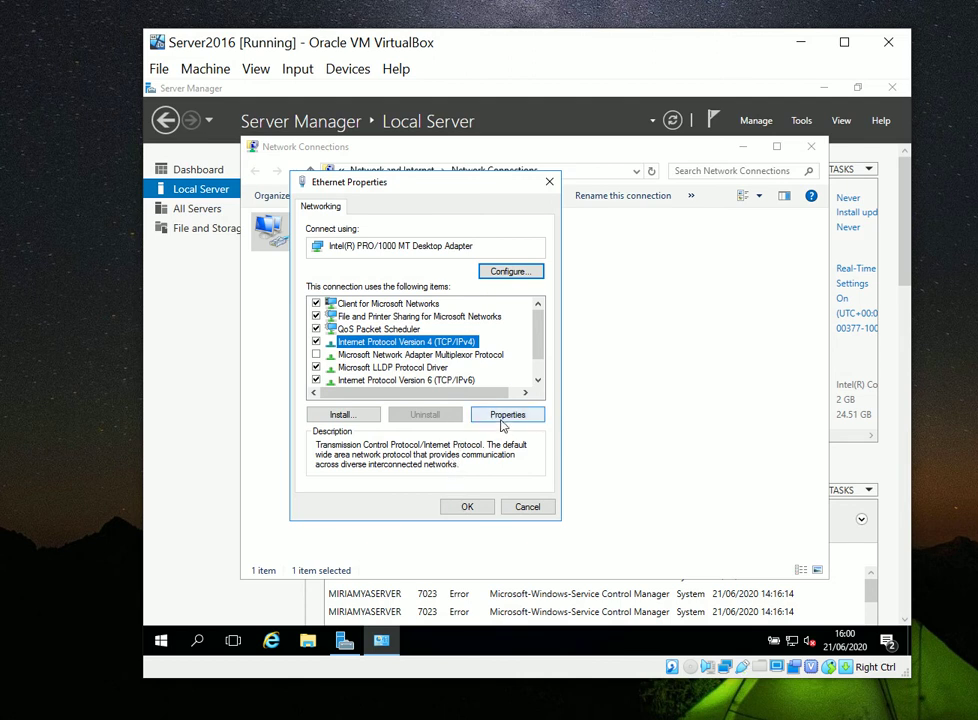
- In the IPv4 Properties, choose 'Use the following IP address' instead of automatic
click(508, 414)
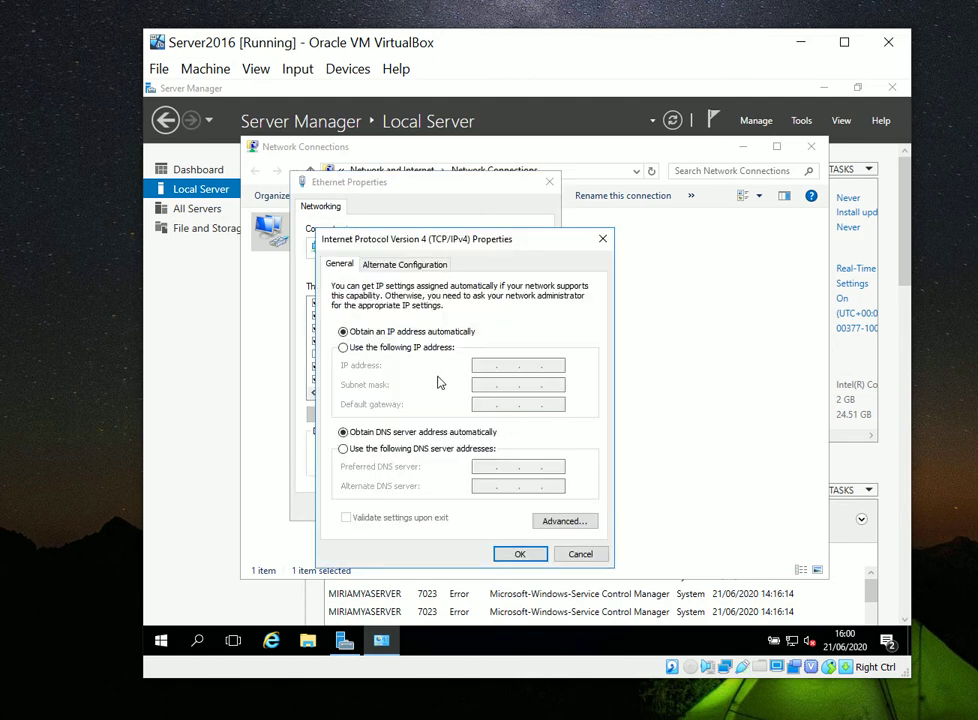
mouse_move(412, 308)
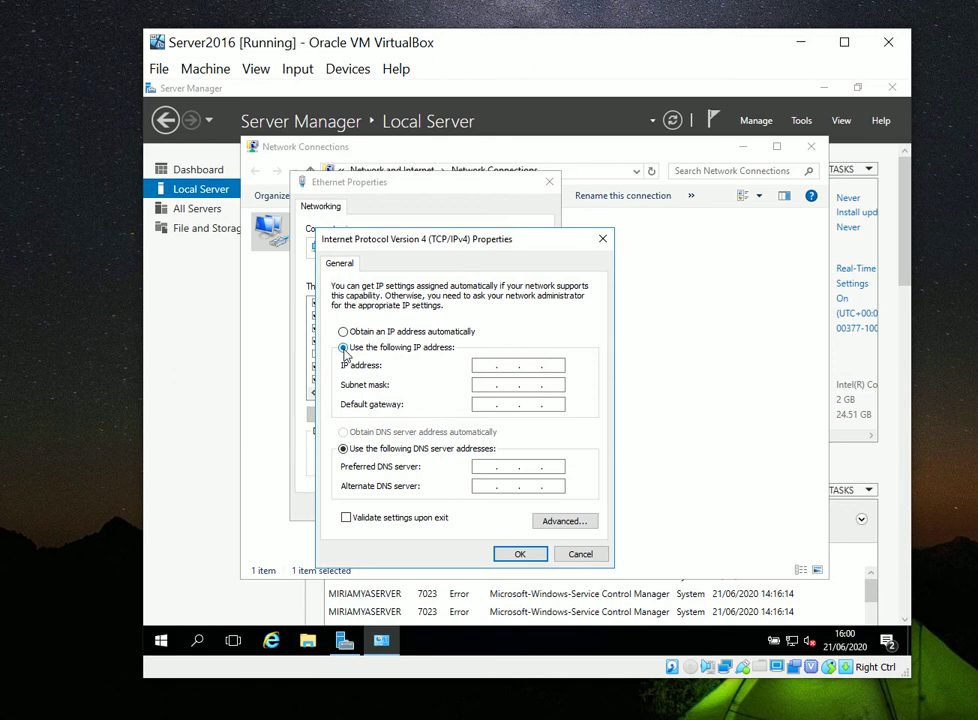
click(344, 348)
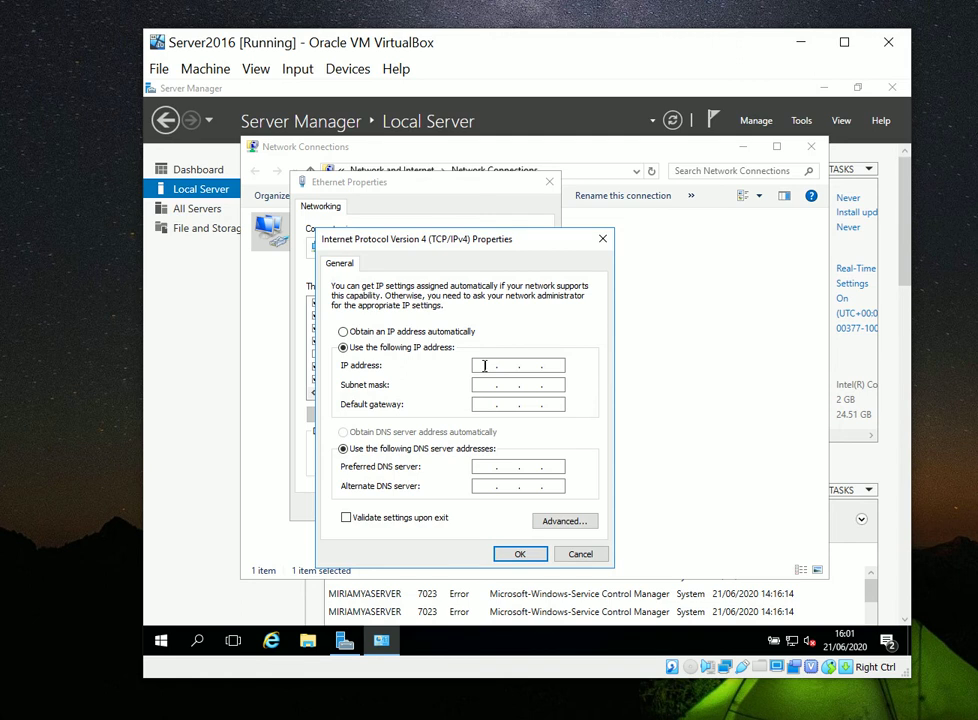
- Enter IP address 10.0.2.100, subnet mask 255.0.0.0 and default gateway 10.0.2.1
text(10 . . .)
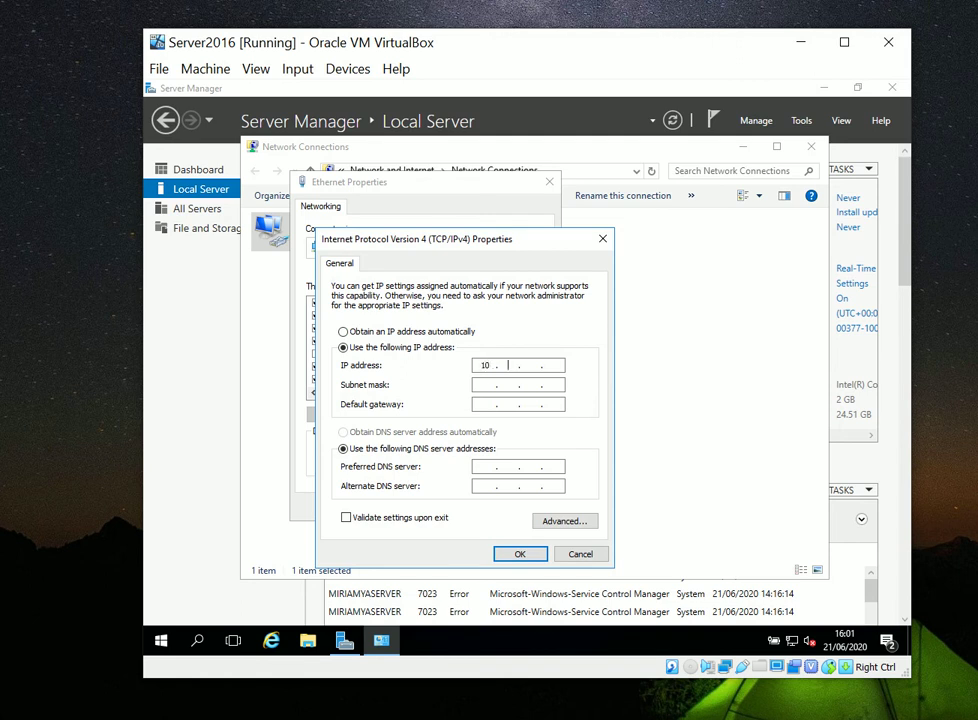
text(0)
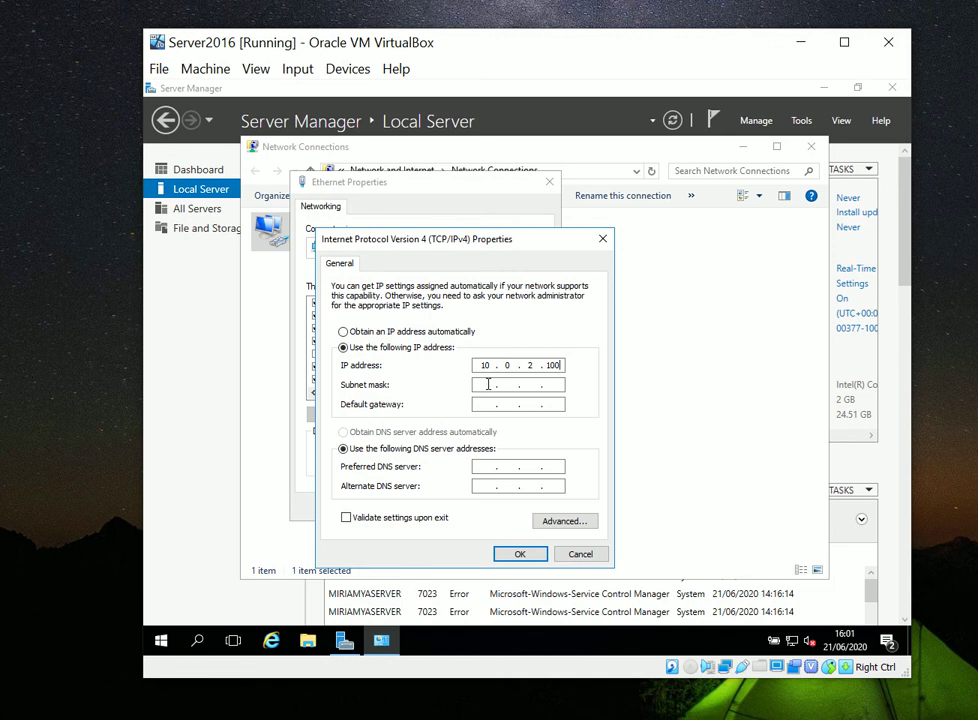
text(255.0.0.0)
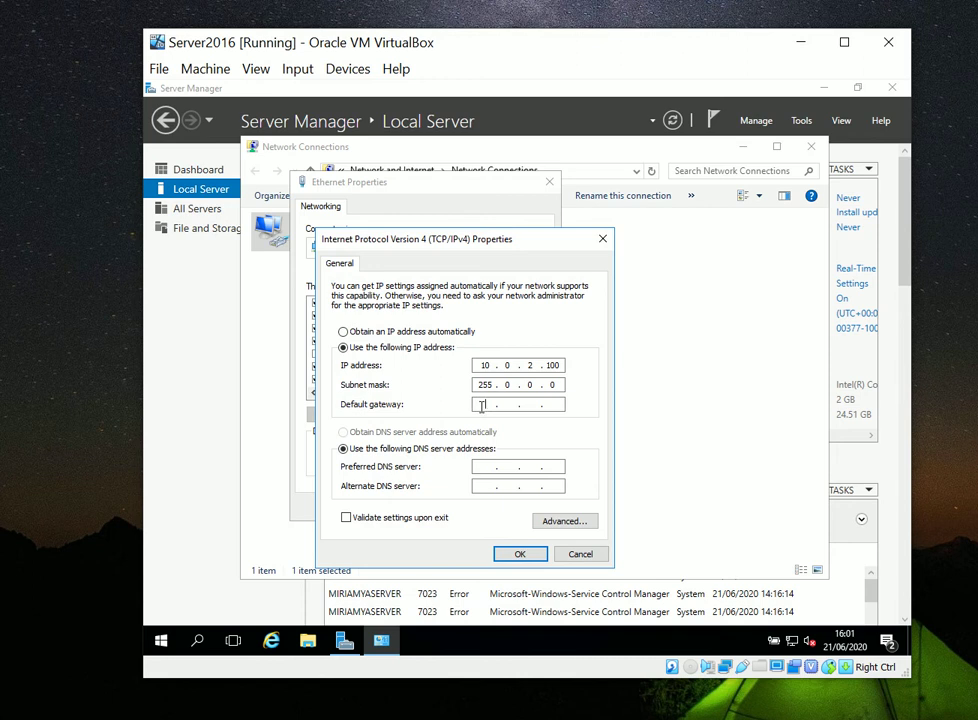
text(10. . .)
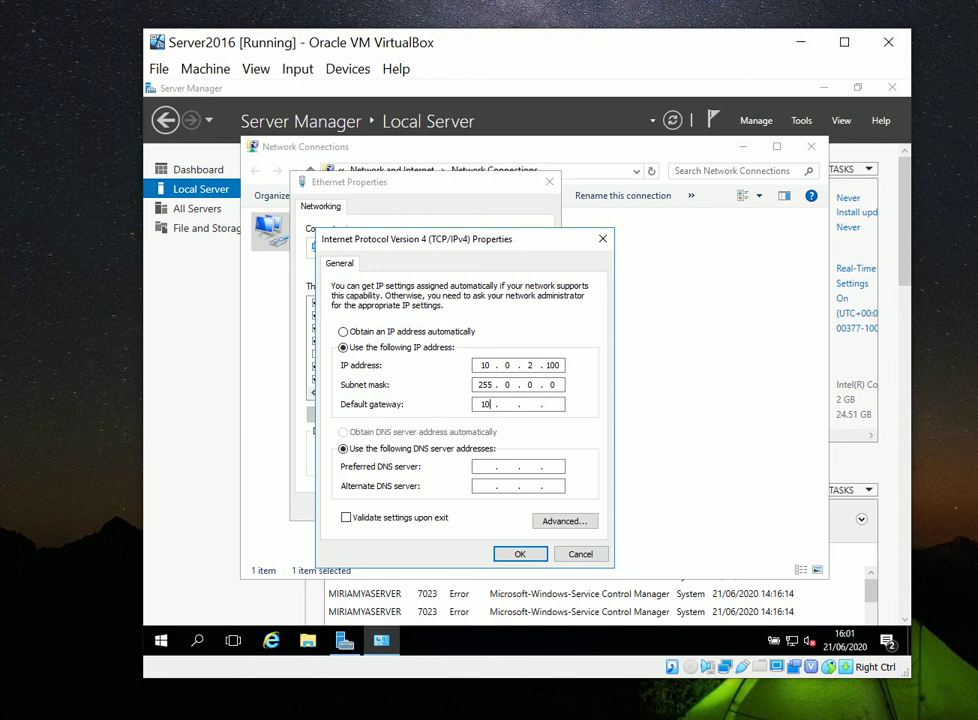
text(0)
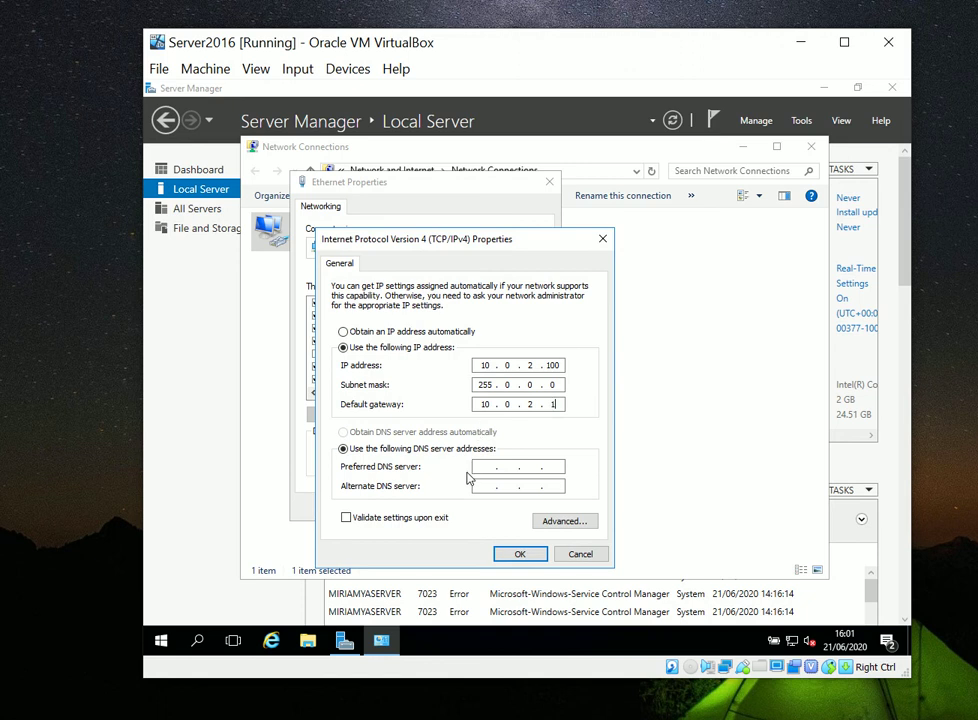
- Enter preferred DNS server 10.0.2.100 and alternate DNS server 8.8.8.8
click(516, 466)
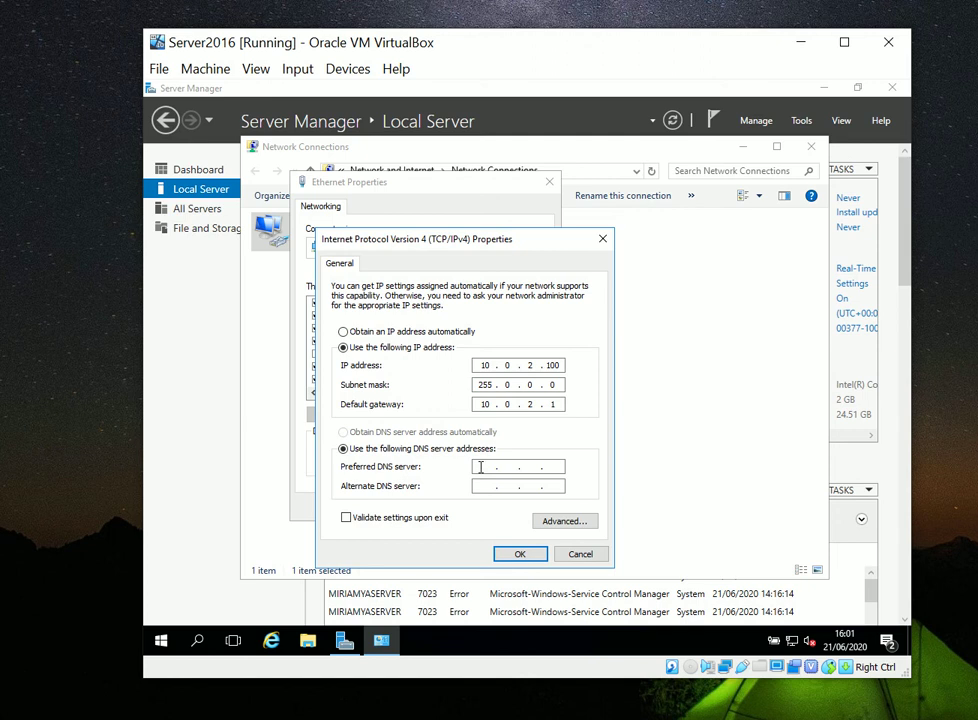
text(10 . 0 . 2 . 100)
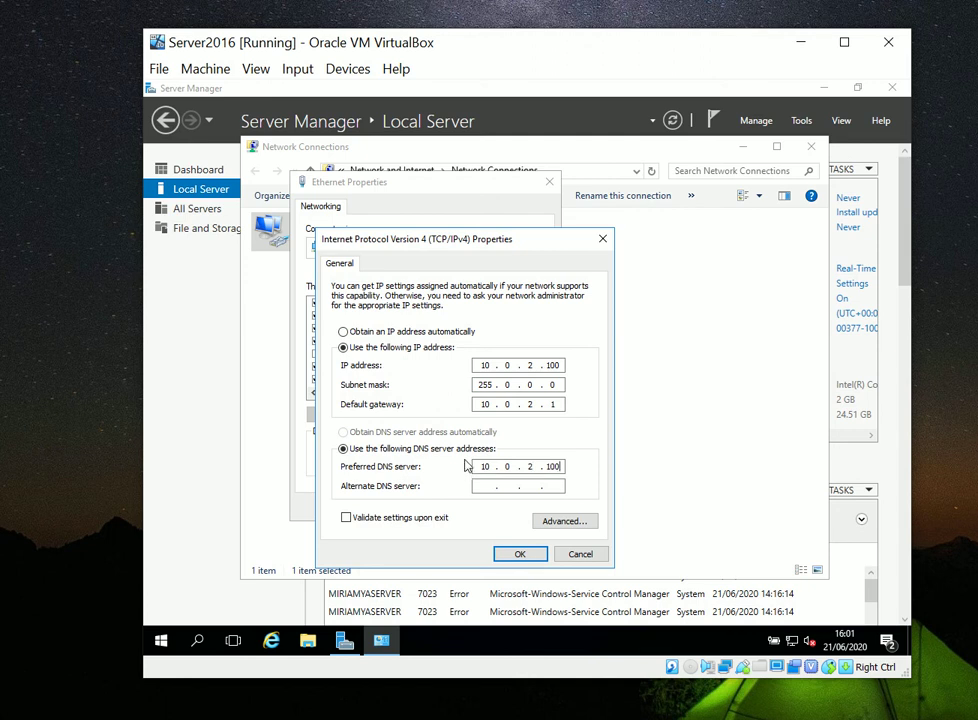
click(516, 486)
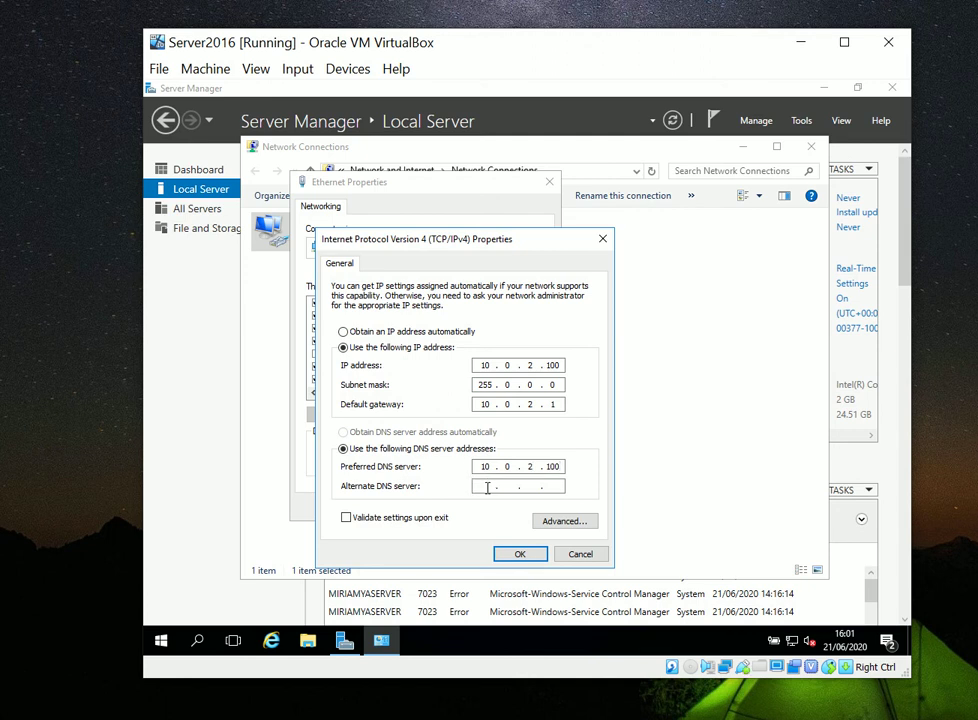
text(8 . .)
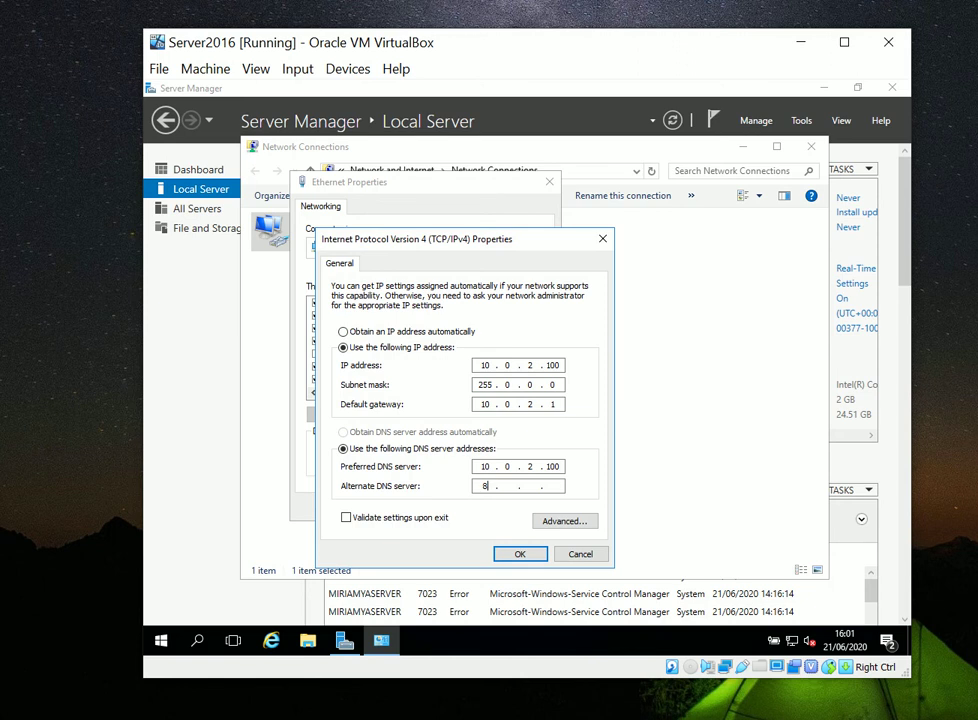
text(.8.8.8)
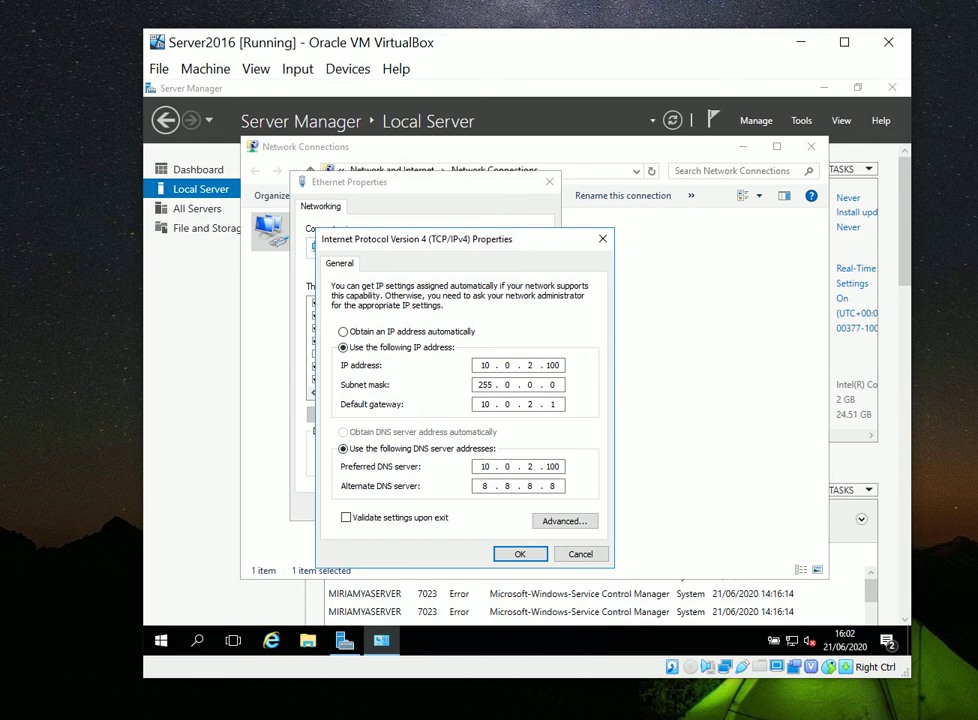
mouse_move(488, 504)
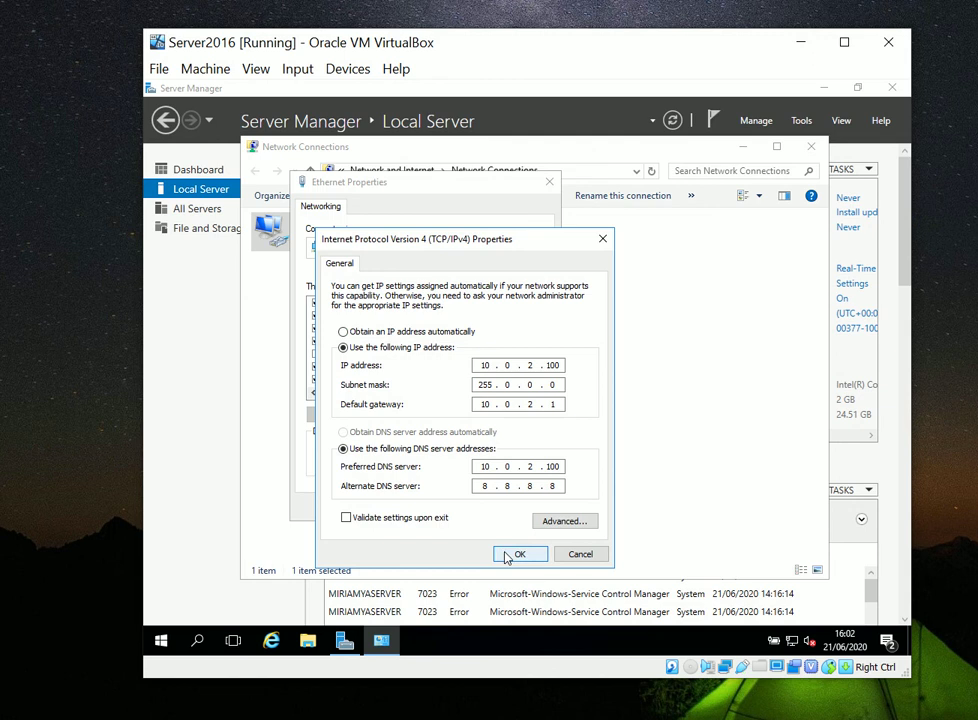
- Confirm the IPv4 settings with OK, close Ethernet Properties and the Network Connections window
click(520, 554)
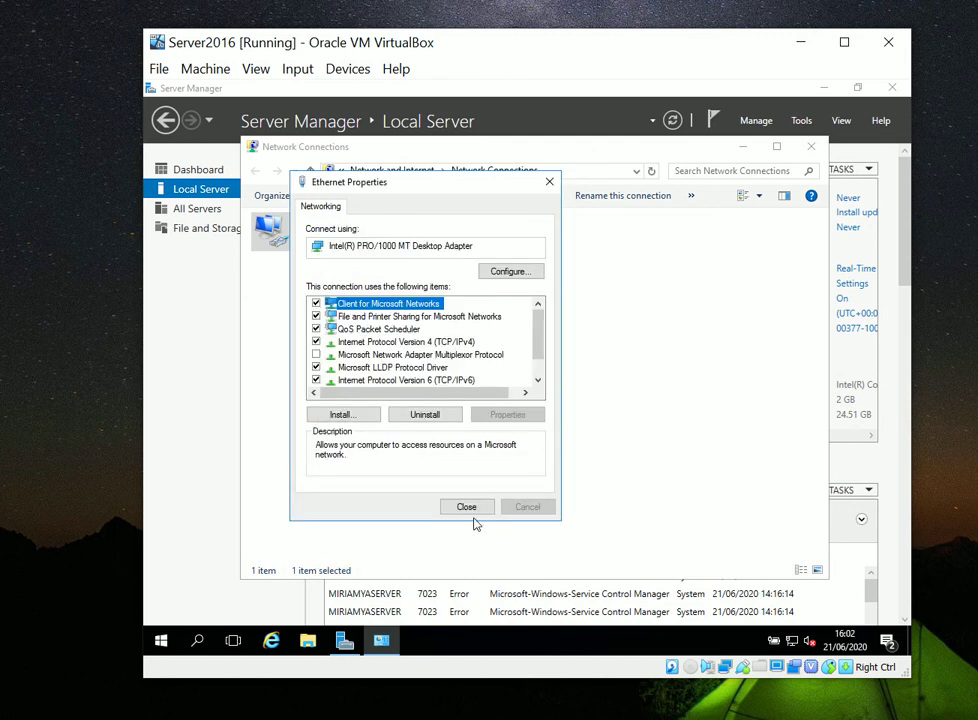
click(468, 506)
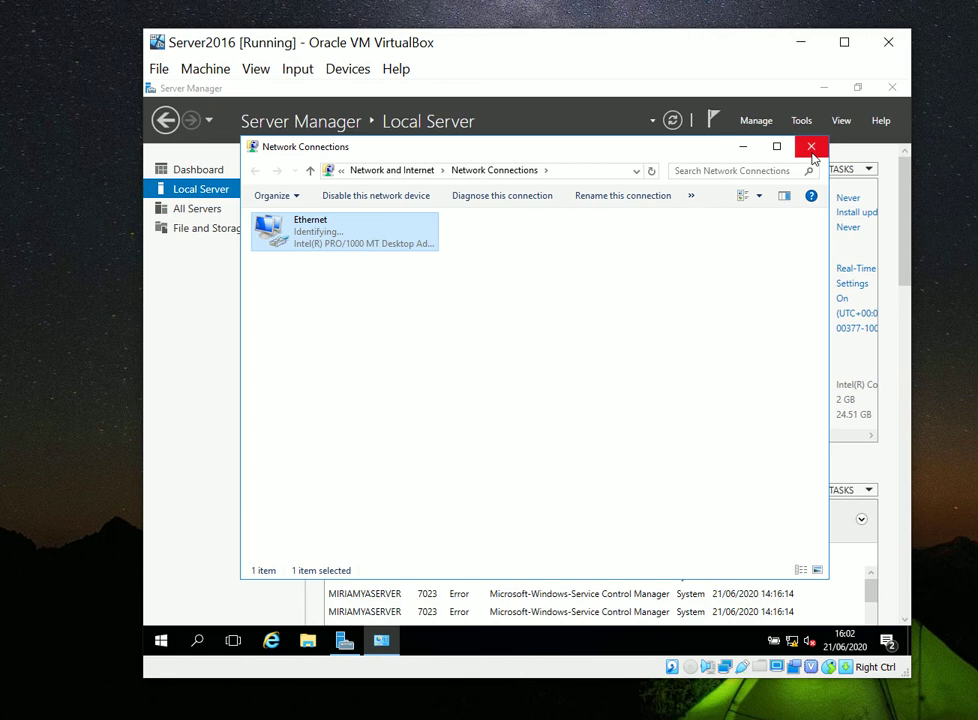
click(812, 148)
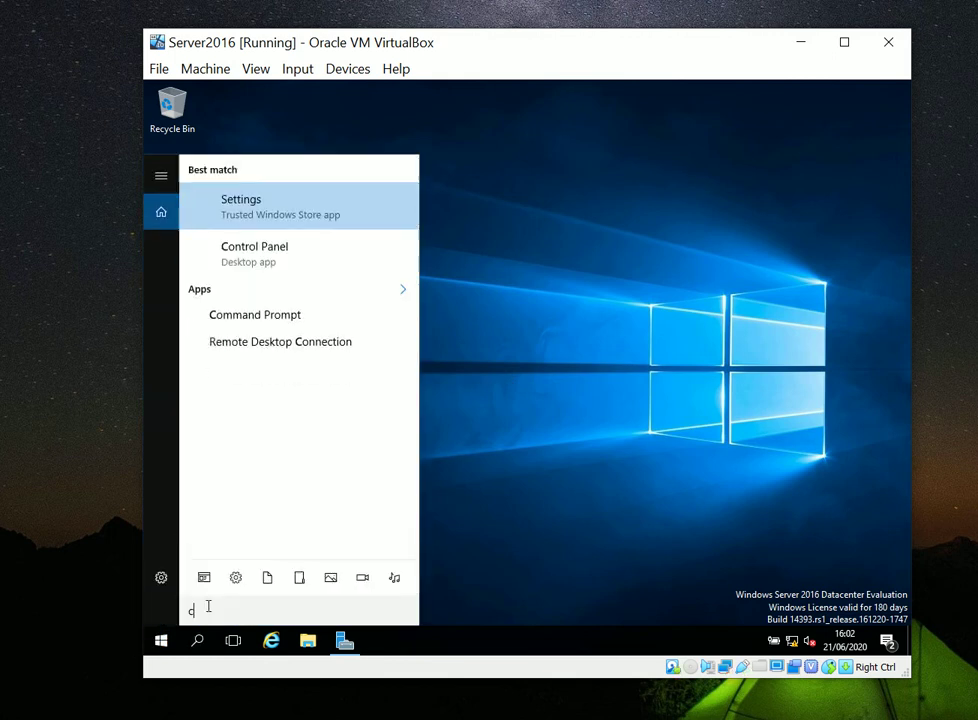
- Launch Command Prompt from a 'command' search and run ipconfig
text(command)
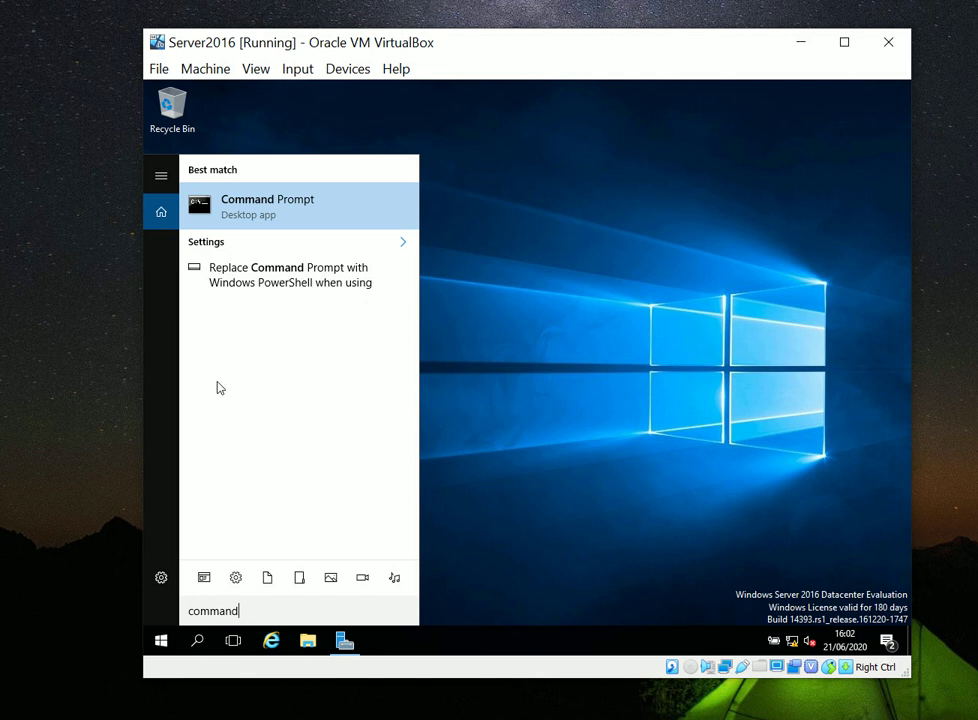
click(268, 204)
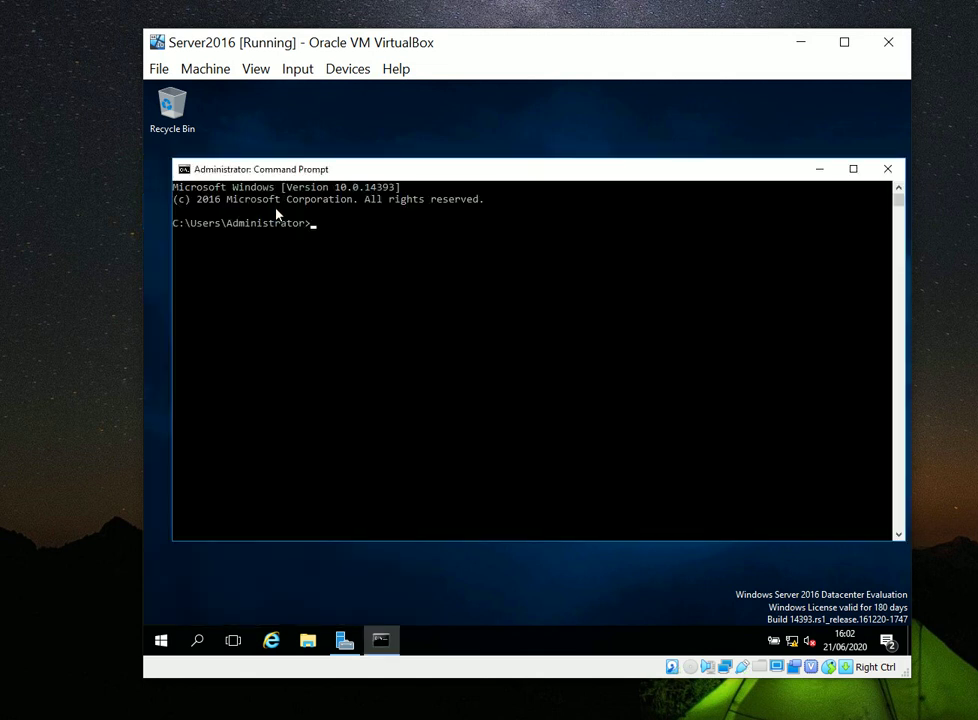
text(ip)
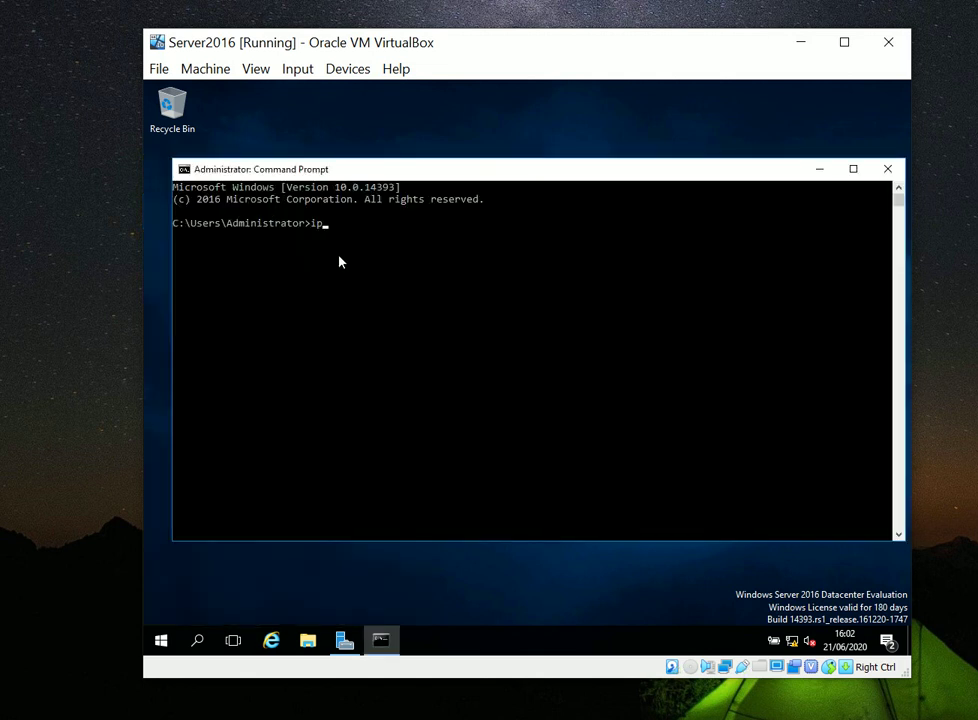
text(config)
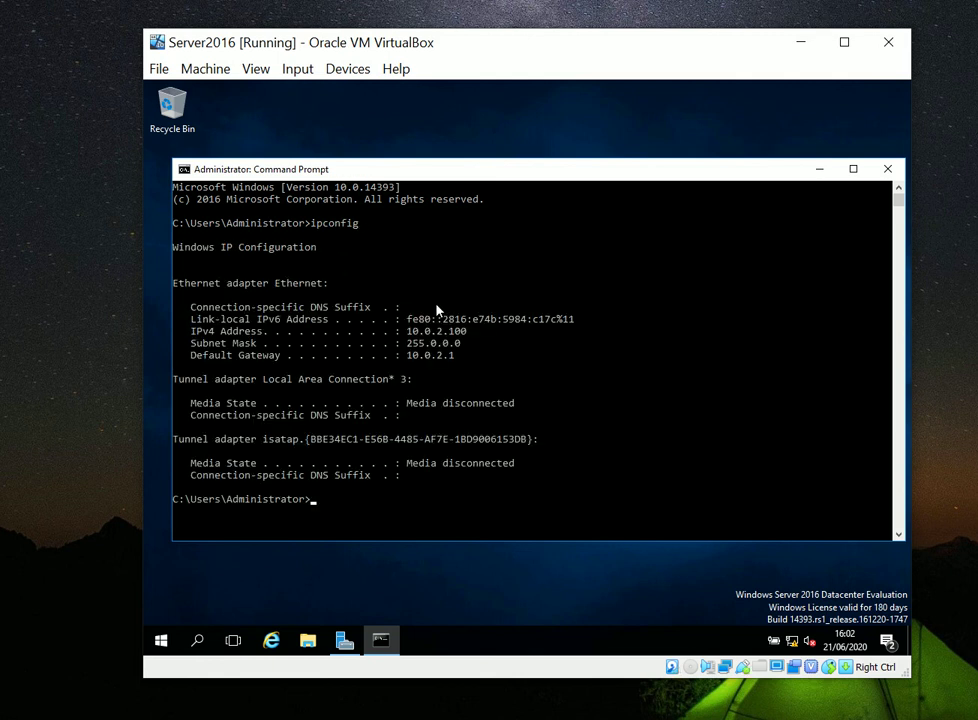
- Highlight the IPv4 10.0.2.100, mask 255.0.0.0 and gateway lines, then close Command Prompt
drag(404, 318, 456, 356)
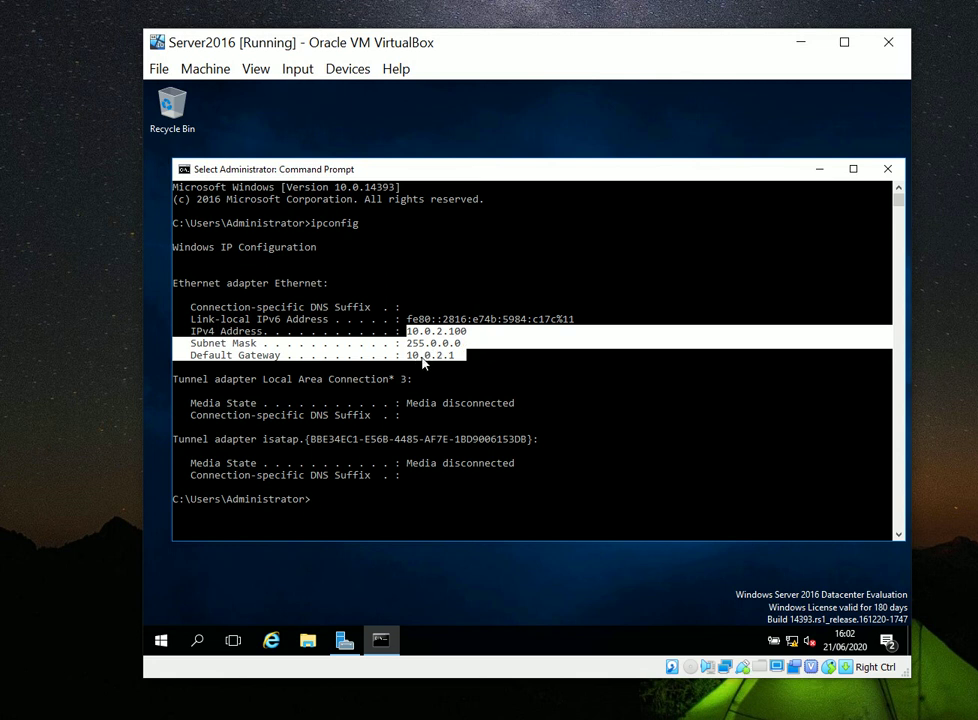
mouse_move(456, 366)
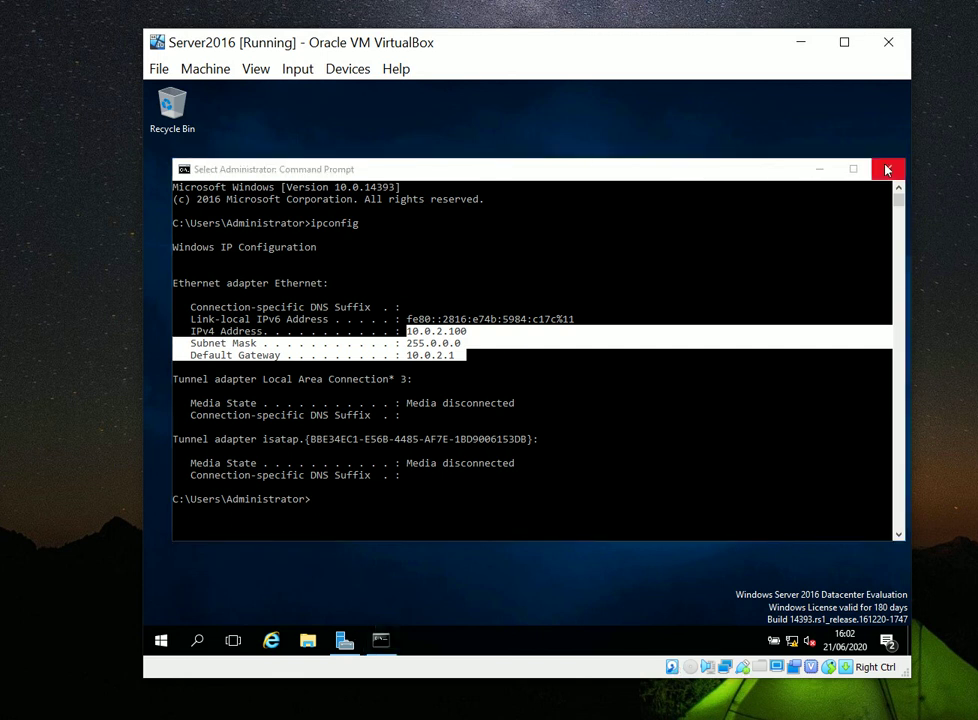
click(888, 168)
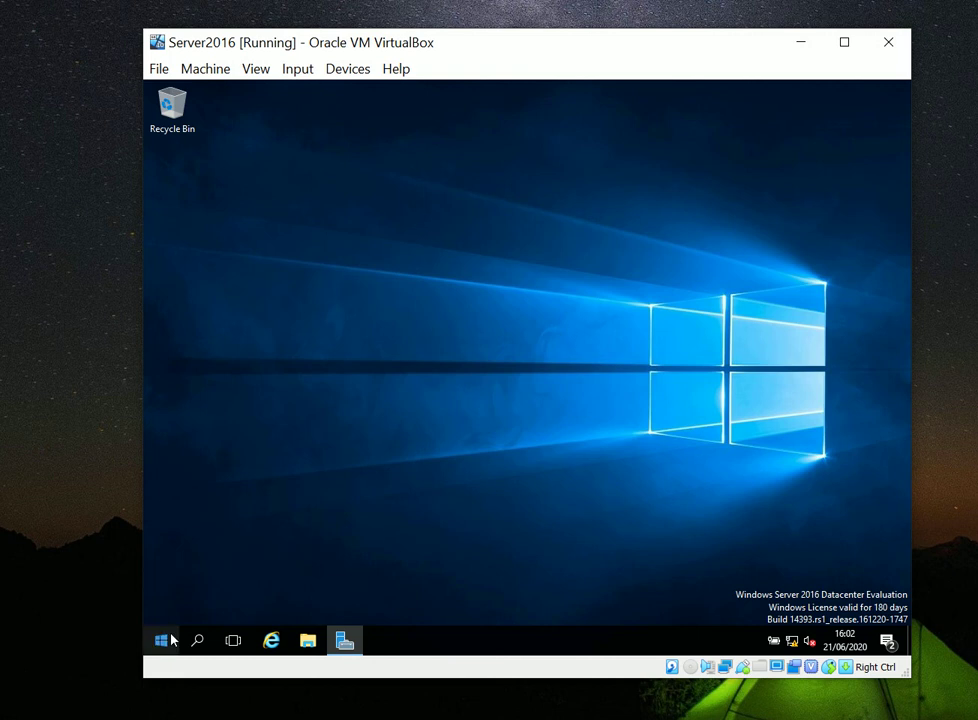